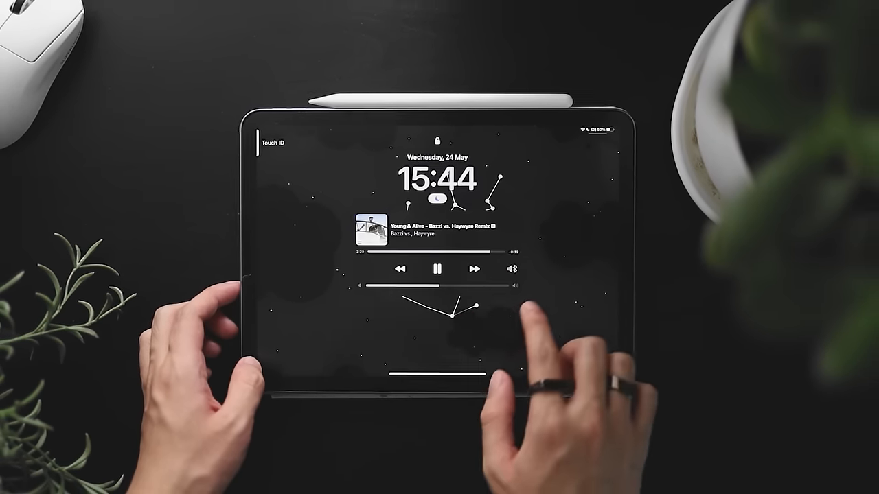
- Unlock the iPad from the lock screen, revealing the full-screen 03:44 clock
{"action": "scroll", "scroll_direction": "left", "scroll_amount": 3}
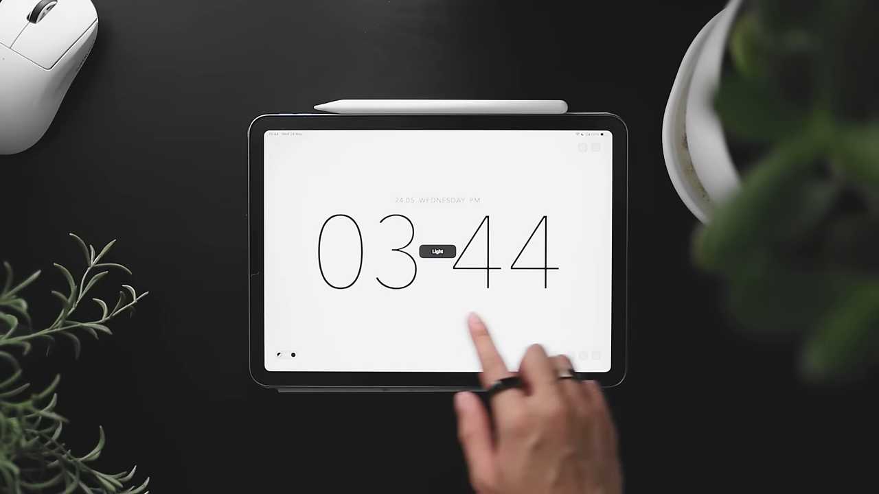
- Toggle Empty Clock to its light appearance before returning home
{"action": "left_click", "coordinate": [438, 251]}
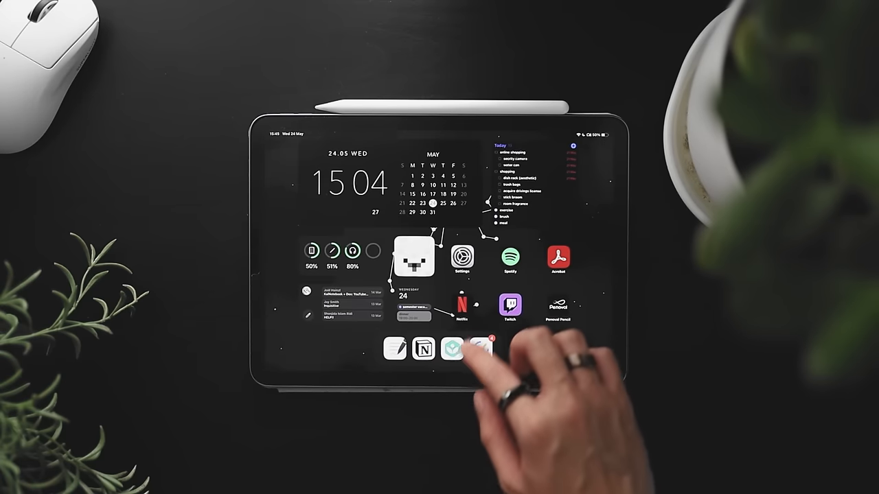
- View TickTick's Today list and check the brush habit's check-in card, then dismiss it
{"action": "left_click", "coordinate": [480, 349]}
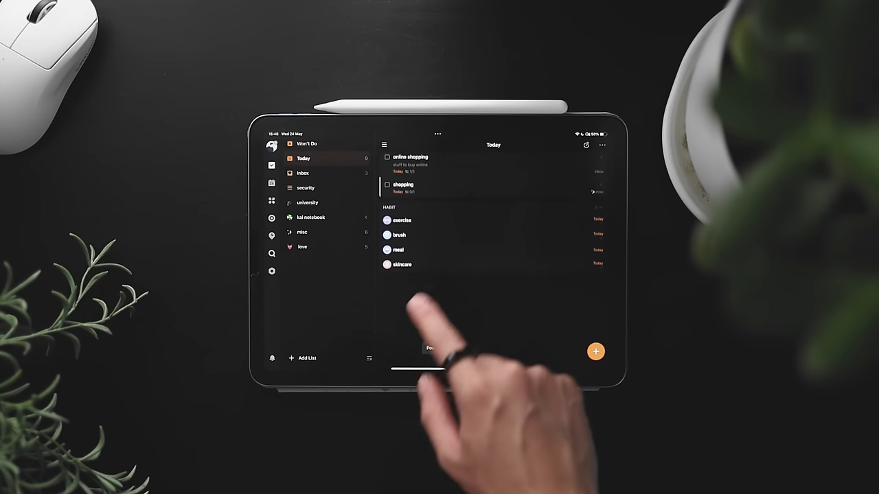
{"action": "left_click", "coordinate": [396, 235]}
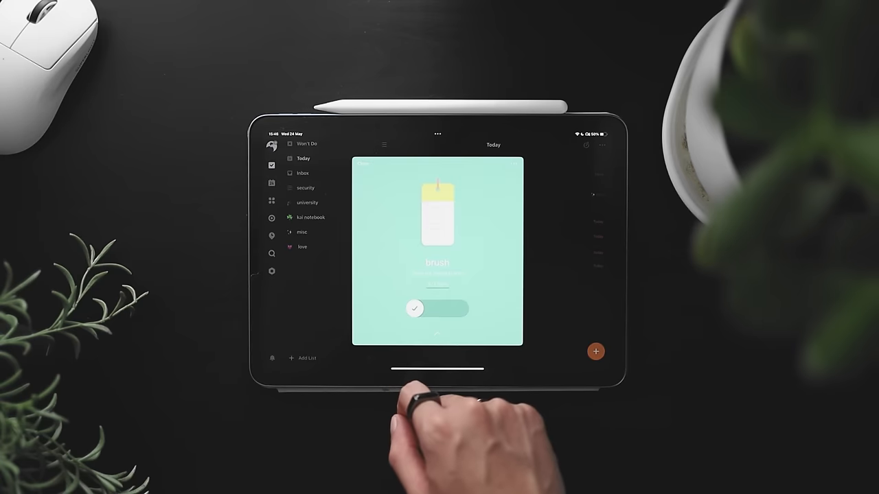
{"action": "left_click", "coordinate": [415, 309]}
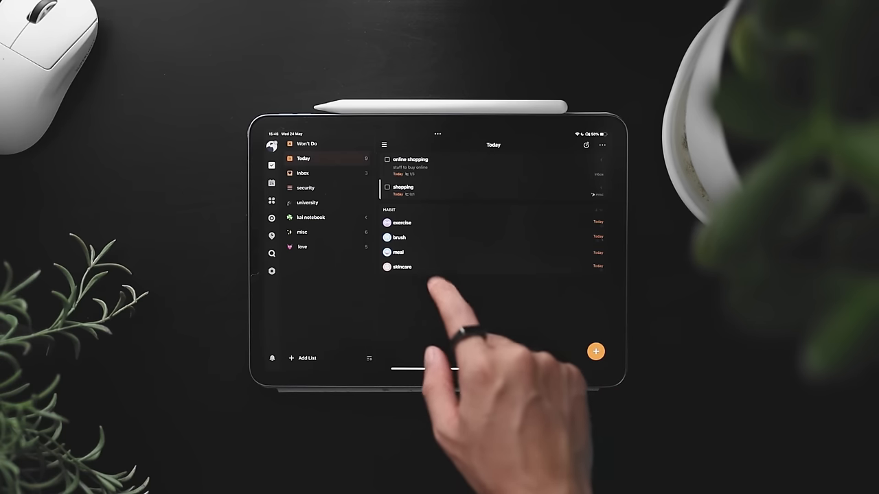
{"action": "left_click", "coordinate": [388, 252]}
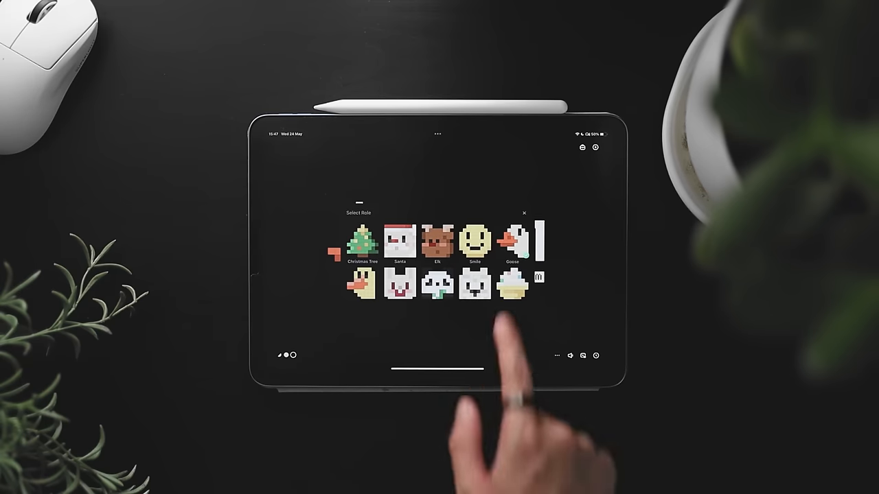
- Choose the pixel Goose character to stand beside the MD Clock 03:47 display
{"action": "scroll", "scroll_direction": "left", "scroll_amount": 3}
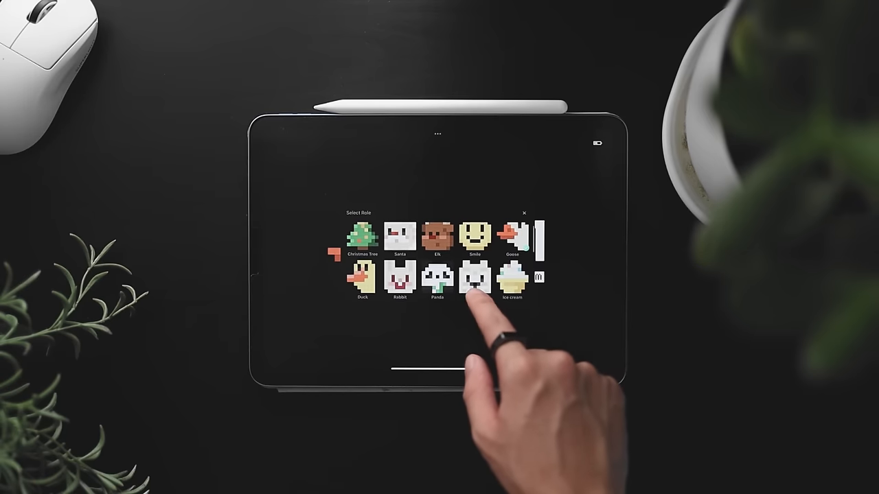
{"action": "left_click", "coordinate": [475, 281]}
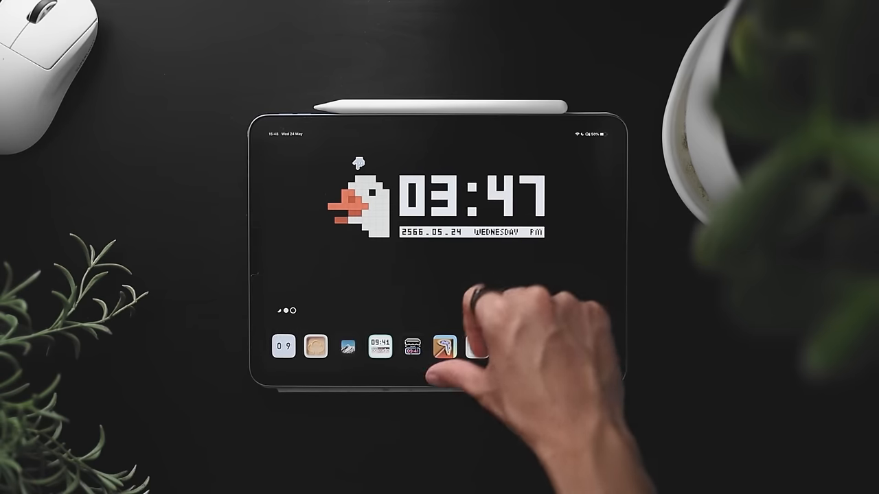
{"action": "scroll", "scroll_direction": "left", "scroll_amount": 3}
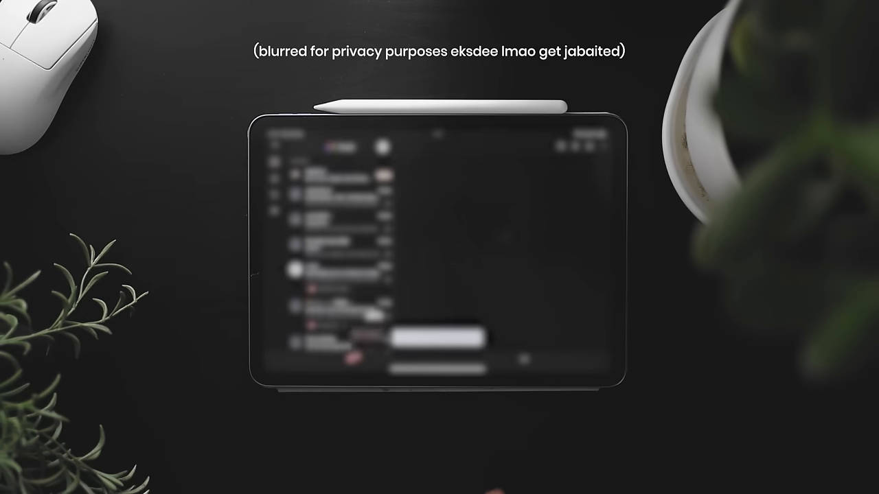
- Enter the Gmail inbox with its list of email conversations
{"action": "left_click", "coordinate": [343, 271]}
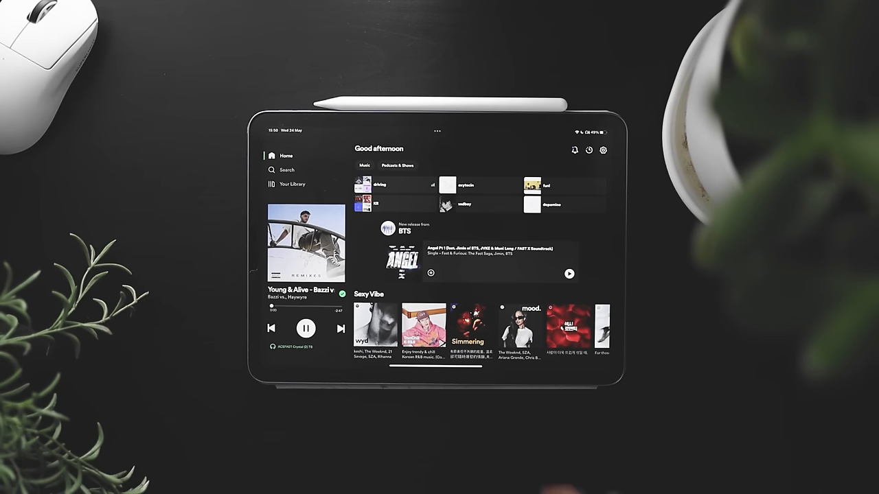
- Swipe through Spotify's Sexy Vibe row on the home feed
{"action": "scroll", "scroll_direction": "left", "scroll_amount": 3}
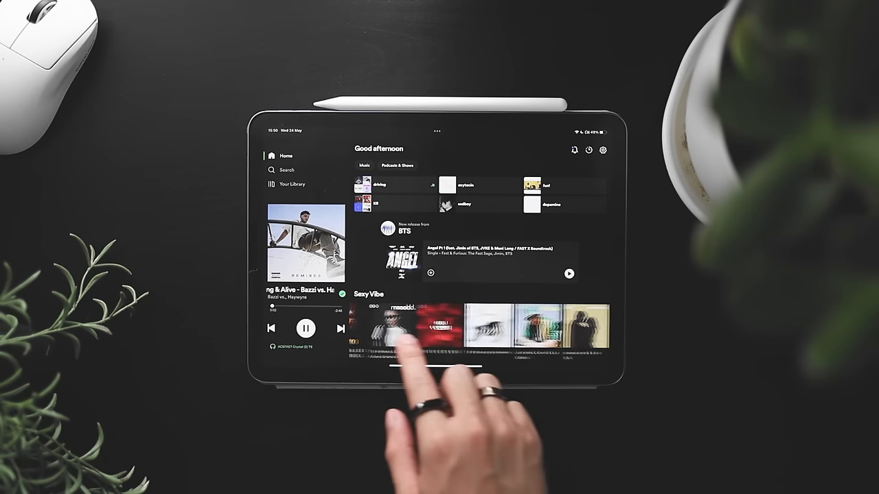
{"action": "scroll", "scroll_direction": "left", "scroll_amount": 3}
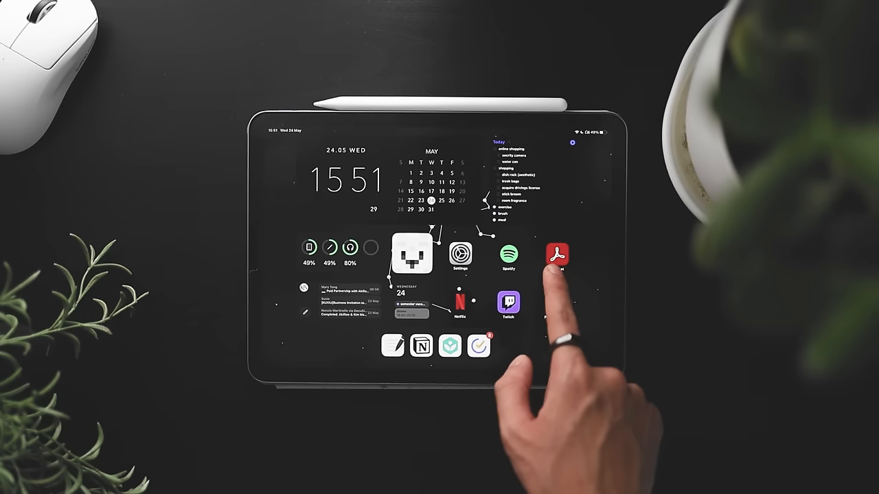
- Launch Adobe Acrobat's Welcome PDF and set Liquid Mode as Always the default
{"action": "left_click", "coordinate": [558, 258]}
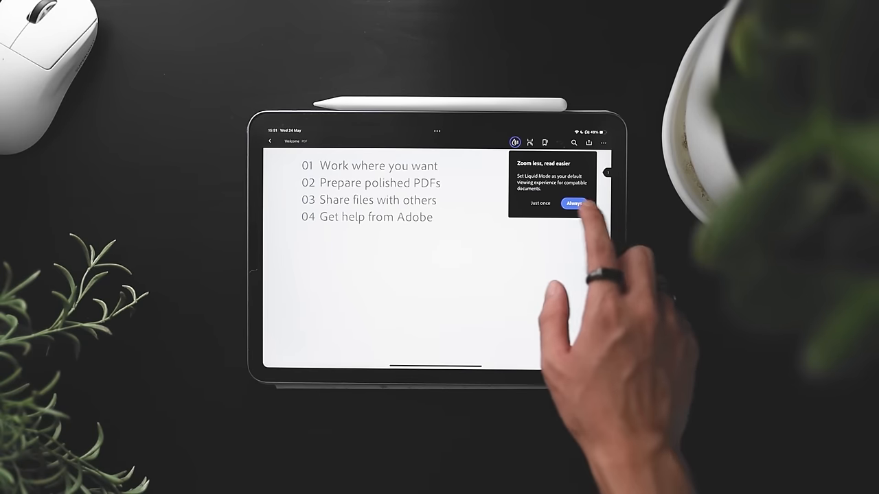
{"action": "left_click", "coordinate": [574, 203]}
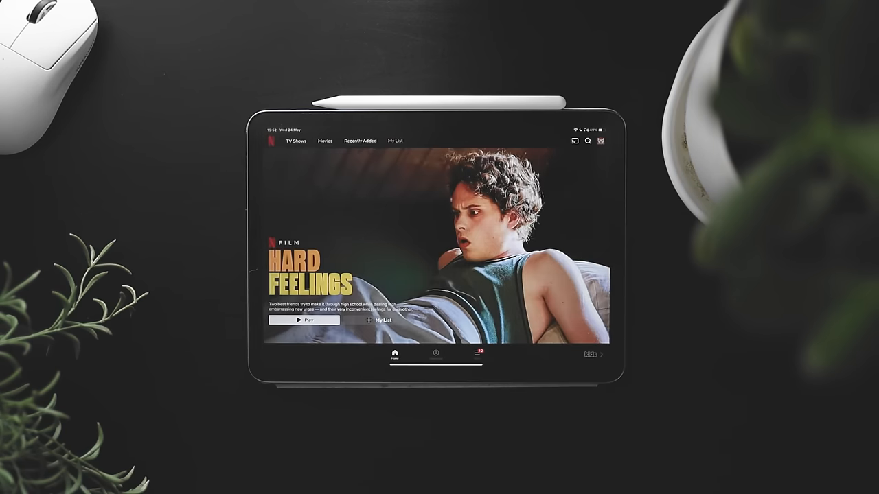
- Browse Netflix's TV Shows rows such as Bingeworthy TV Shows and Romantic Korean TV Comedies
{"action": "scroll", "scroll_direction": "down", "scroll_amount": 3}
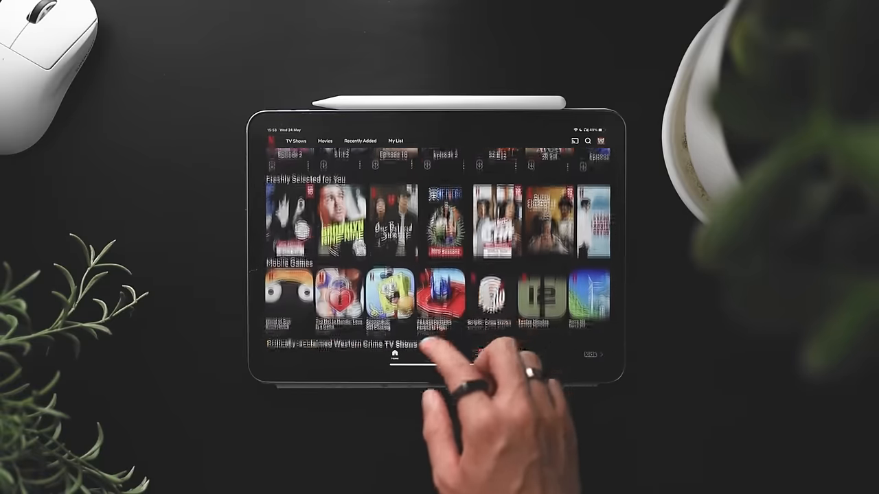
{"action": "scroll", "scroll_direction": "down", "scroll_amount": 3}
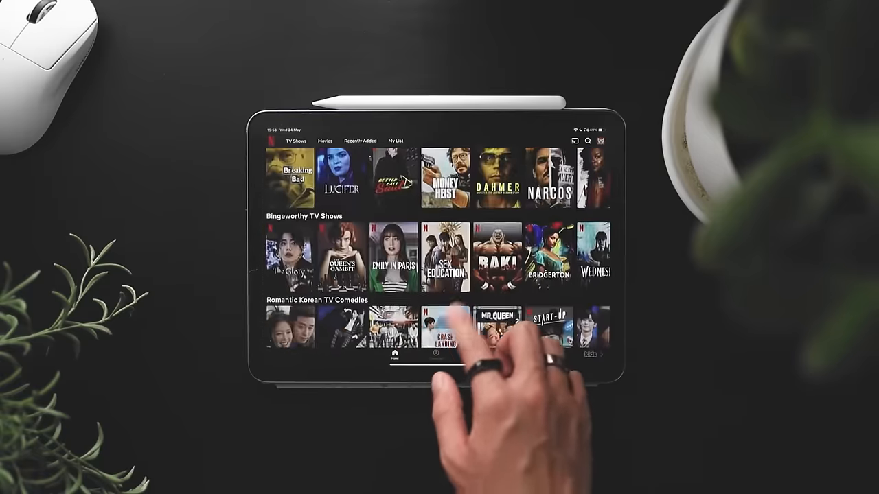
{"action": "scroll", "scroll_direction": "down", "scroll_amount": 3}
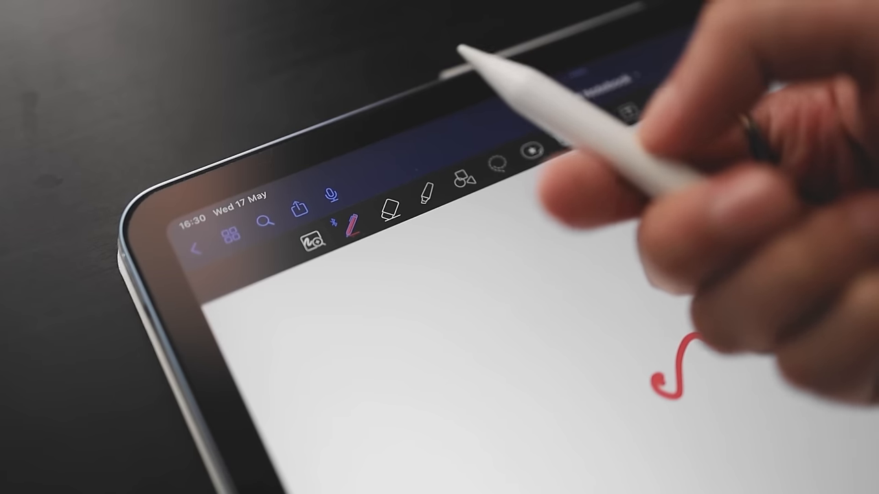
- Draw a red test stroke on a blank Penovo note page
{"action": "left_click", "coordinate": [384, 205]}
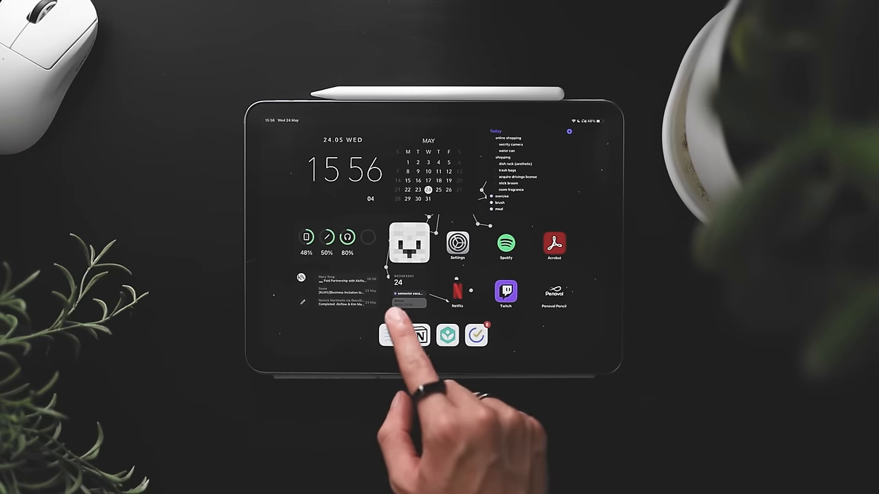
- Handwrite the 'No lights' bullet and a sub-point in GoodNotes' Independence Plan notebook
{"action": "left_click", "coordinate": [399, 336]}
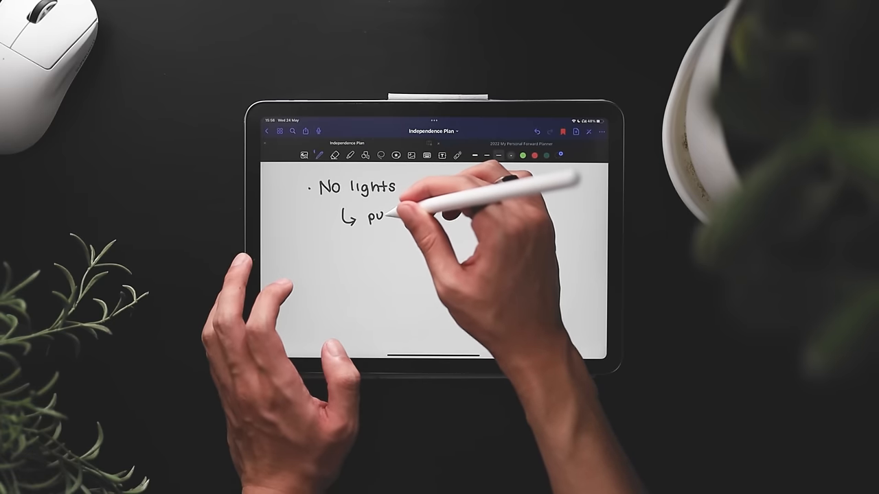
{"action": "type", "text": "purch"}
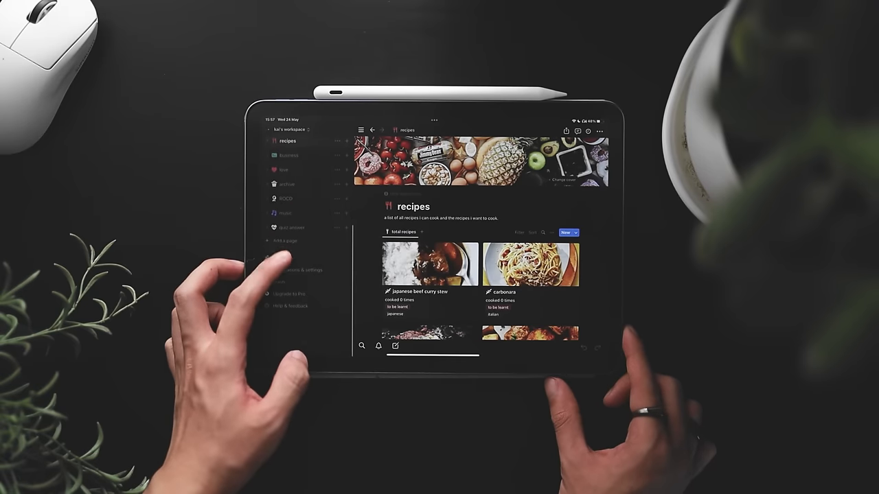
- Browse the recipes gallery, then view the music page from the sidebar and return home
{"action": "scroll", "scroll_direction": "down", "scroll_amount": 3}
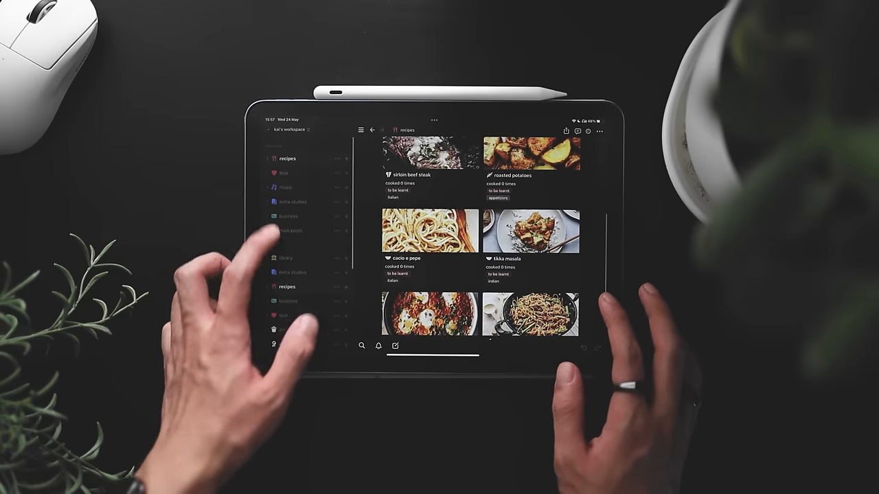
{"action": "left_click", "coordinate": [285, 185]}
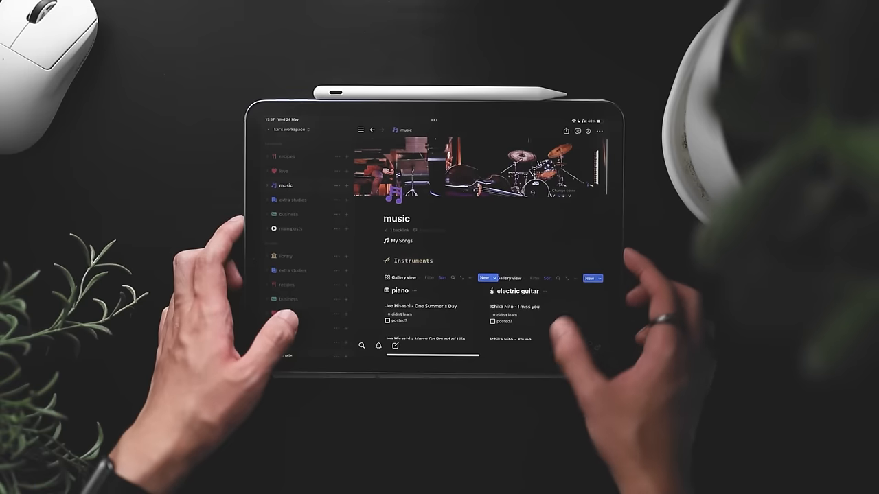
{"action": "scroll", "scroll_direction": "down", "scroll_amount": 3}
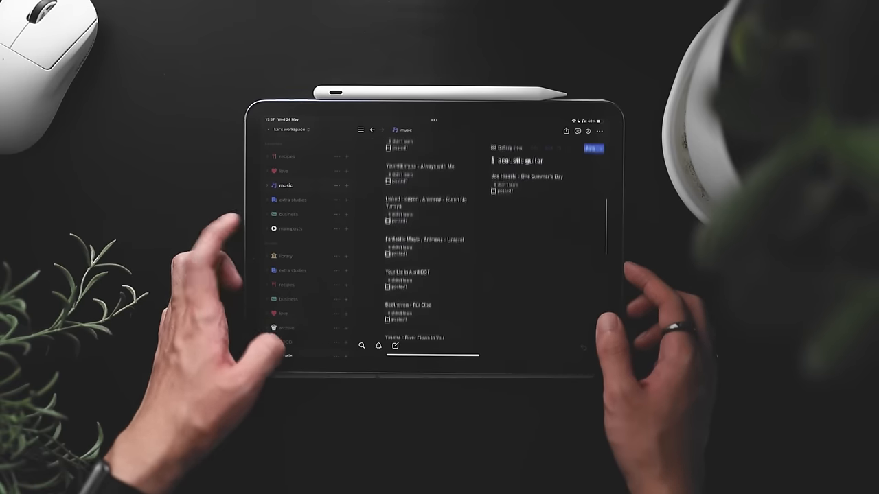
{"action": "left_click", "coordinate": [286, 255]}
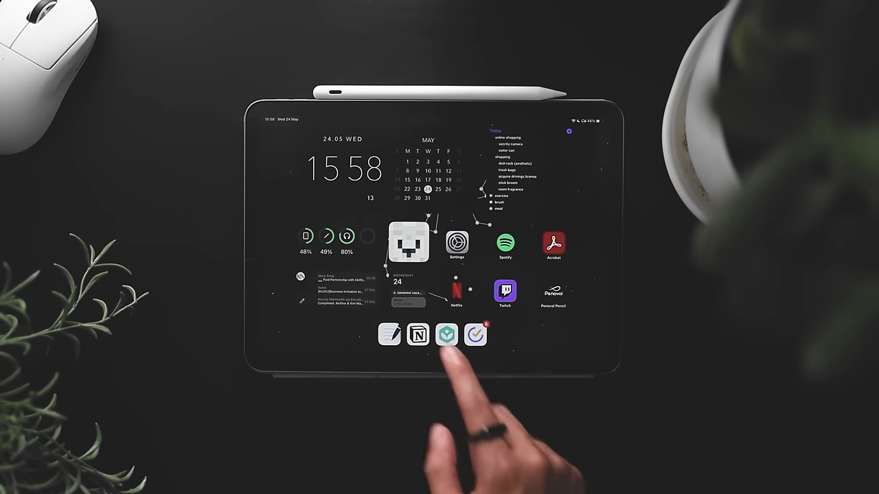
- Launch Khan Academy, dismiss the What's New notice and go to the Explore tab
{"action": "left_click", "coordinate": [447, 335]}
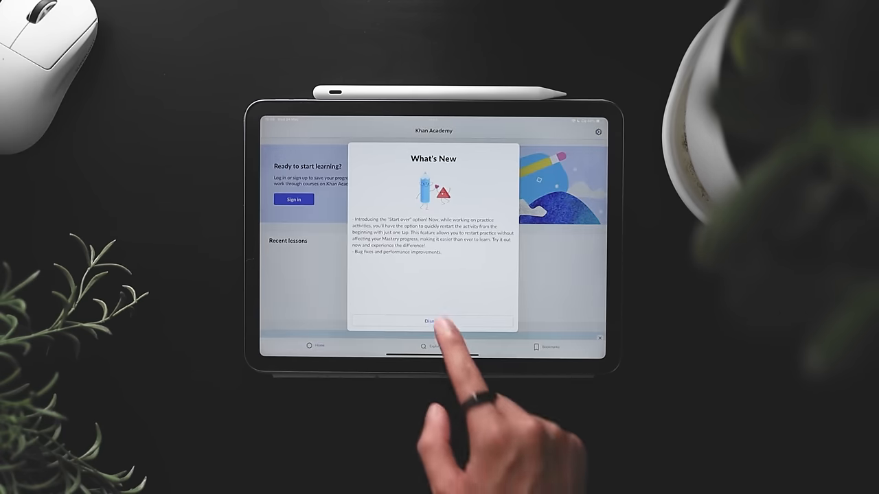
{"action": "left_click", "coordinate": [433, 321]}
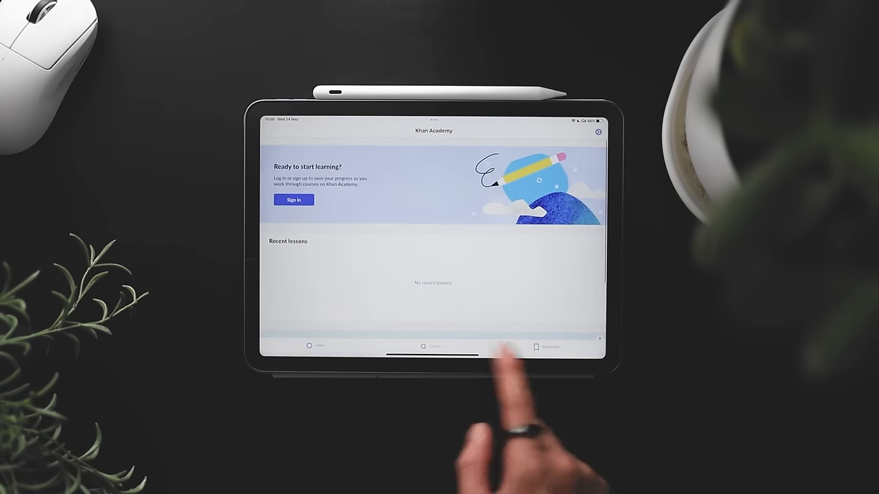
{"action": "left_click", "coordinate": [432, 347]}
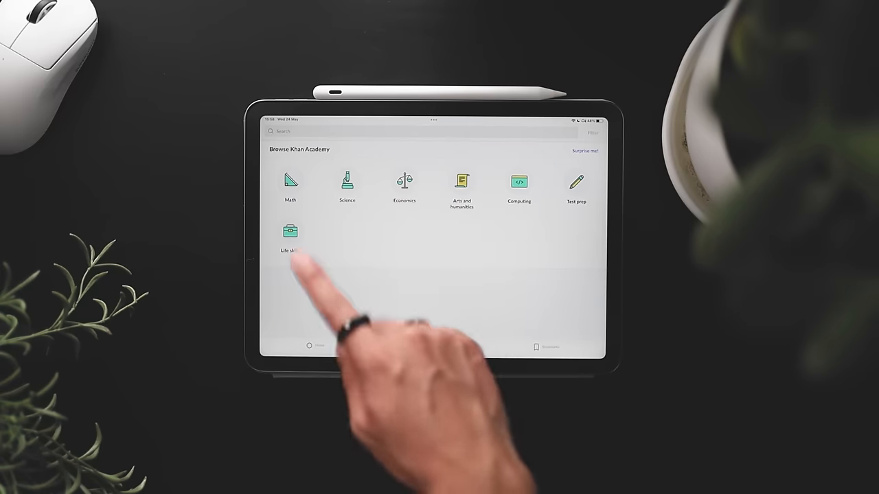
{"action": "mouse_move", "coordinate": [412, 330]}
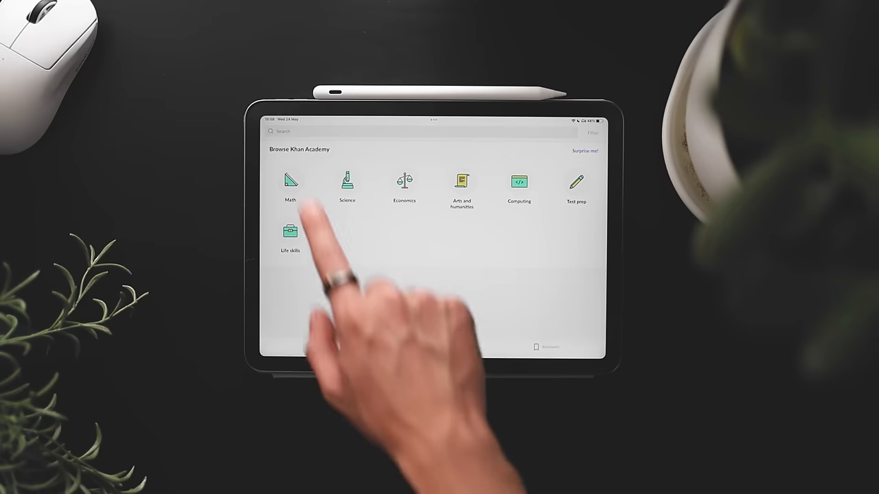
- View the Math subject page and browse its course list
{"action": "left_click", "coordinate": [290, 185]}
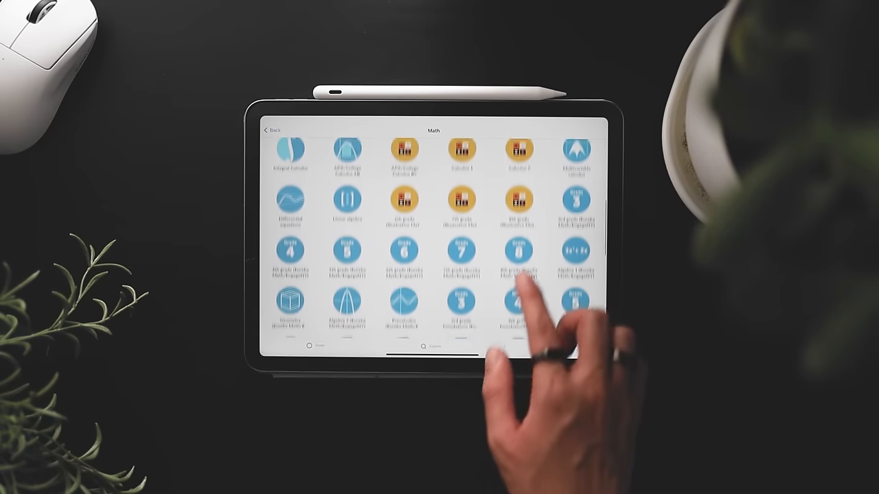
{"action": "scroll", "scroll_direction": "down", "scroll_amount": 3}
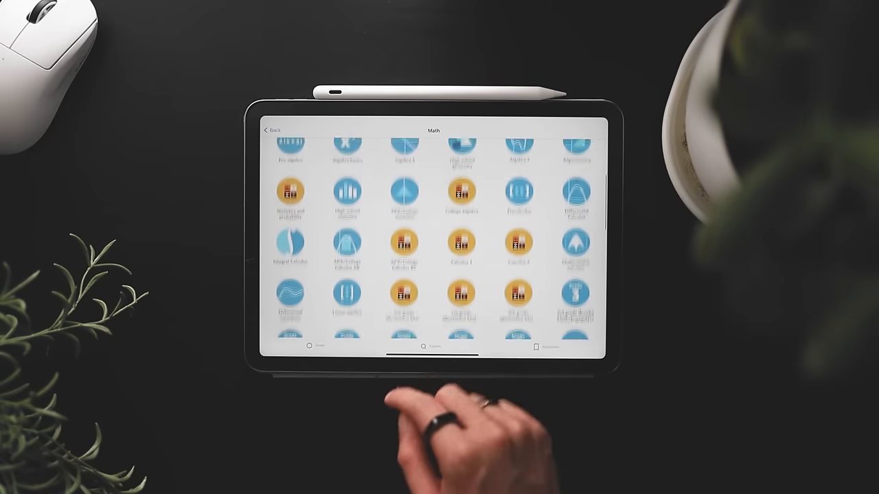